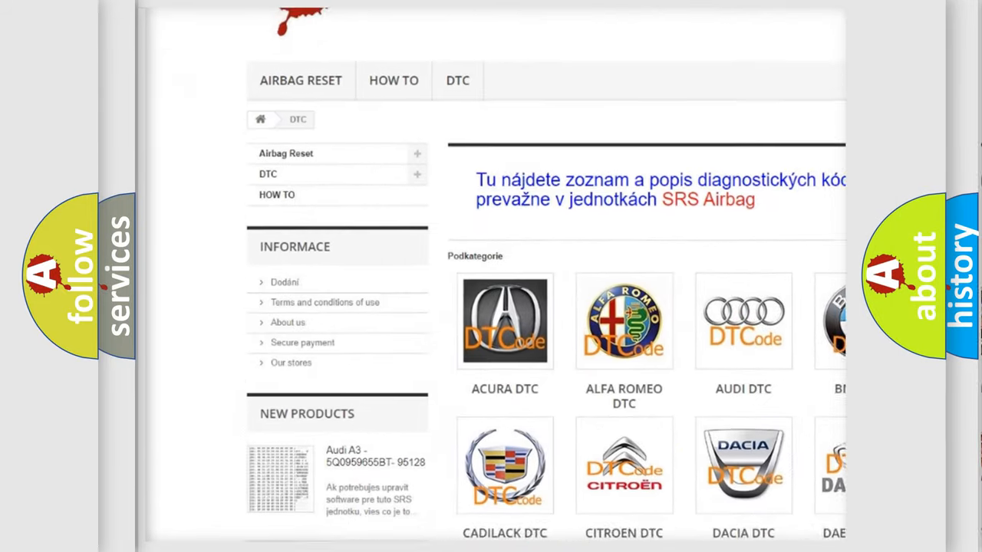
scroll(down, 3)
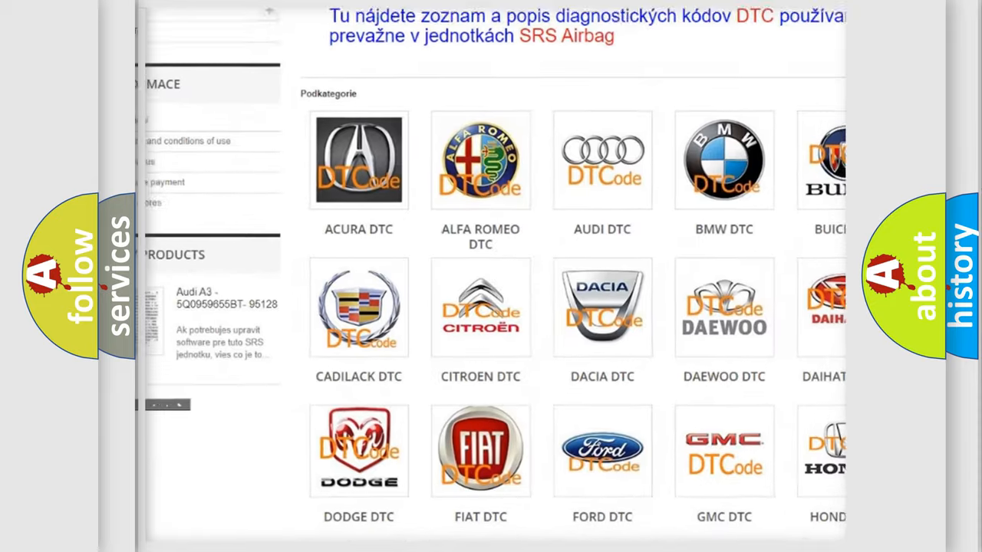
scroll(down, 3)
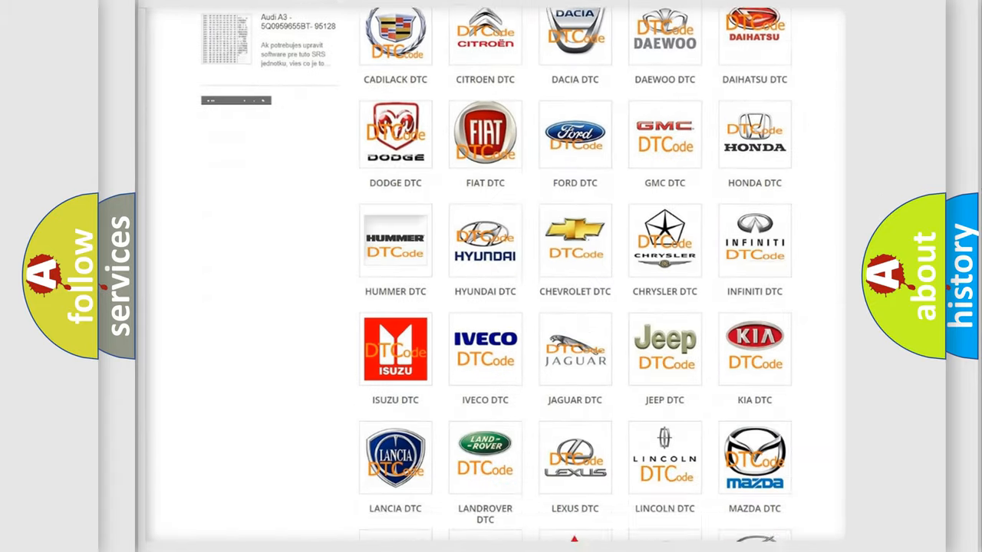
scroll(down, 3)
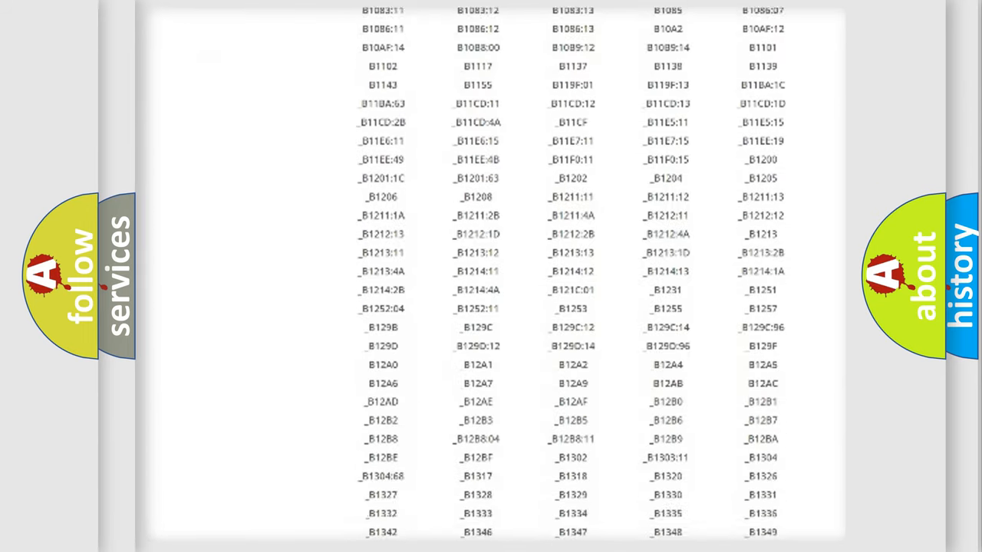
scroll(down, 3)
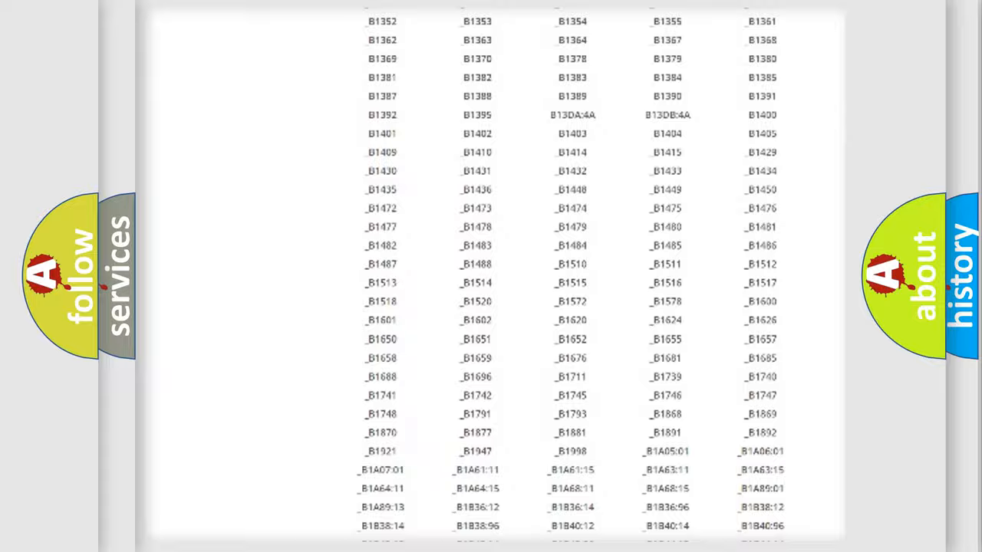